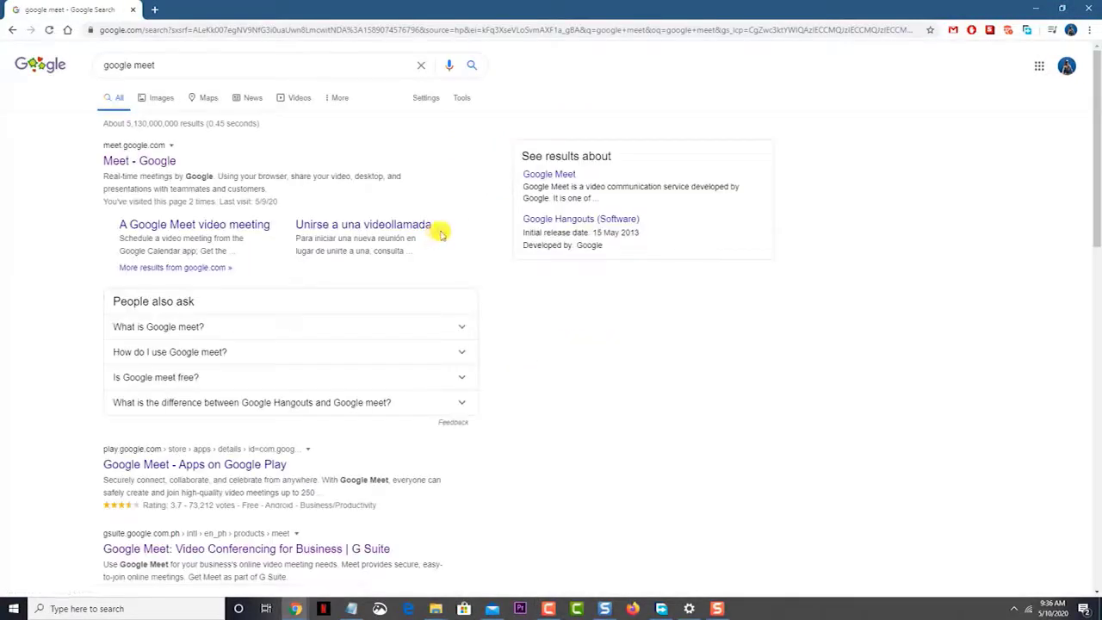
Open the 'Meet - Google' search result and attempt to start a meeting
left_click(139, 161)
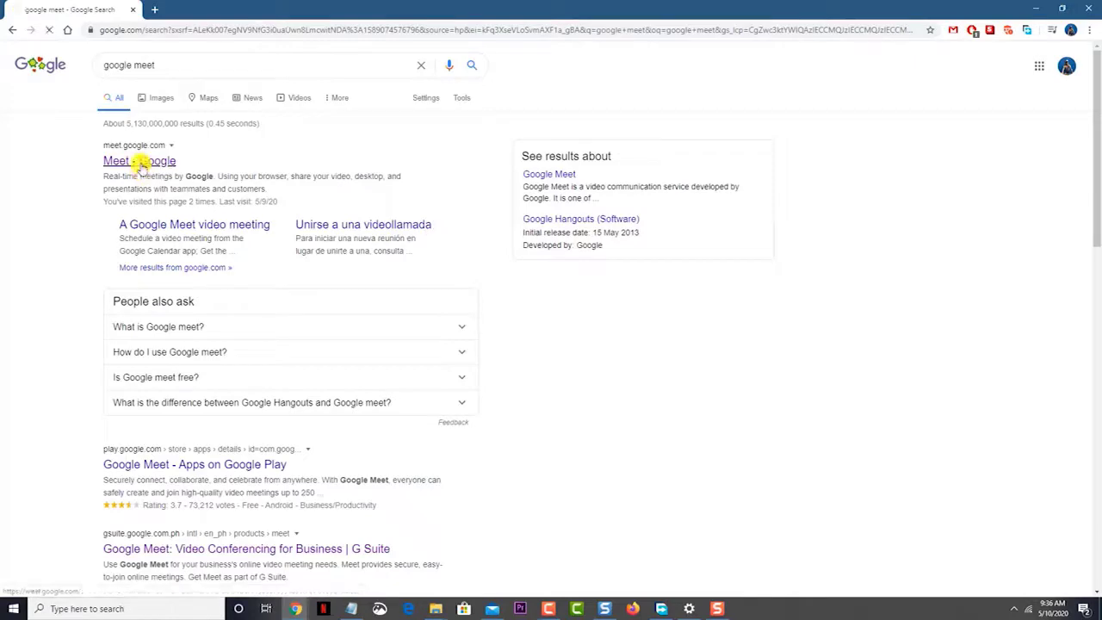
left_click(139, 161)
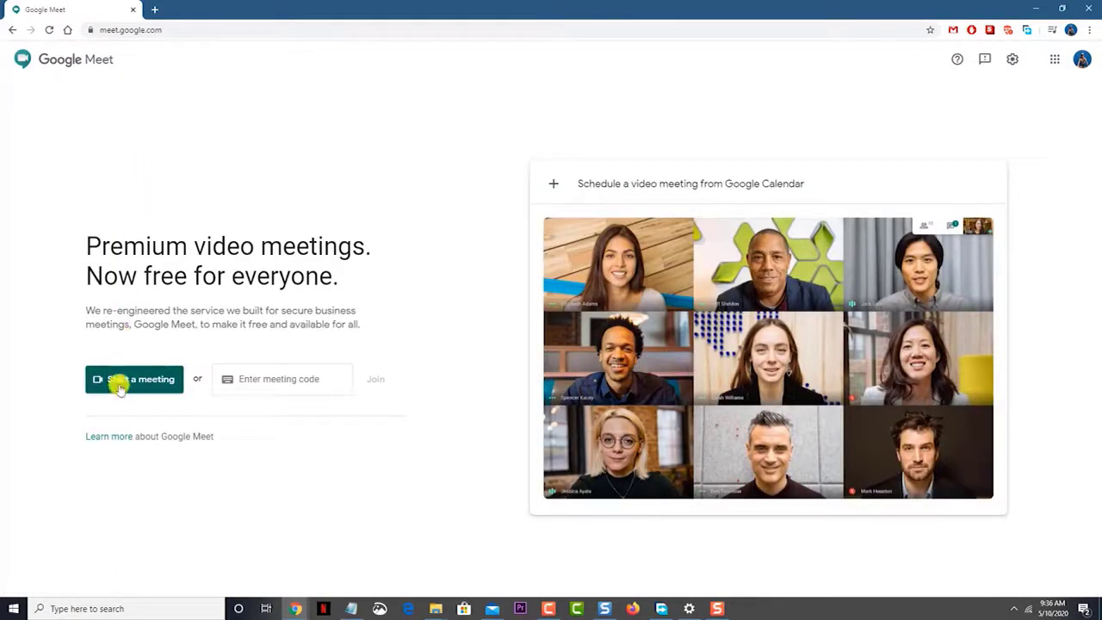
left_click(121, 379)
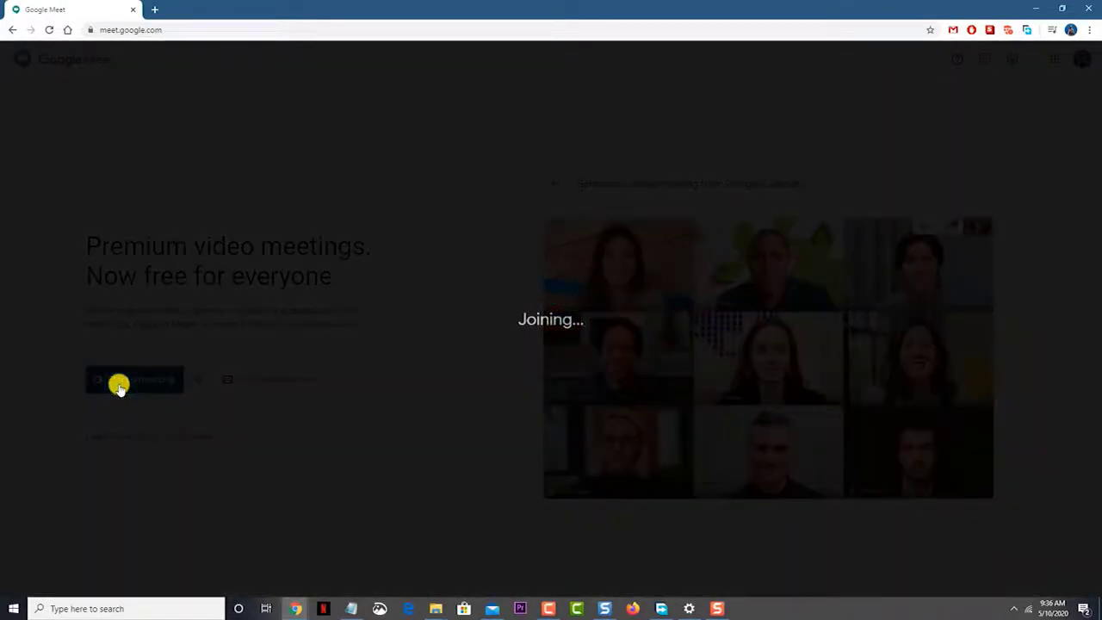
left_click(121, 381)
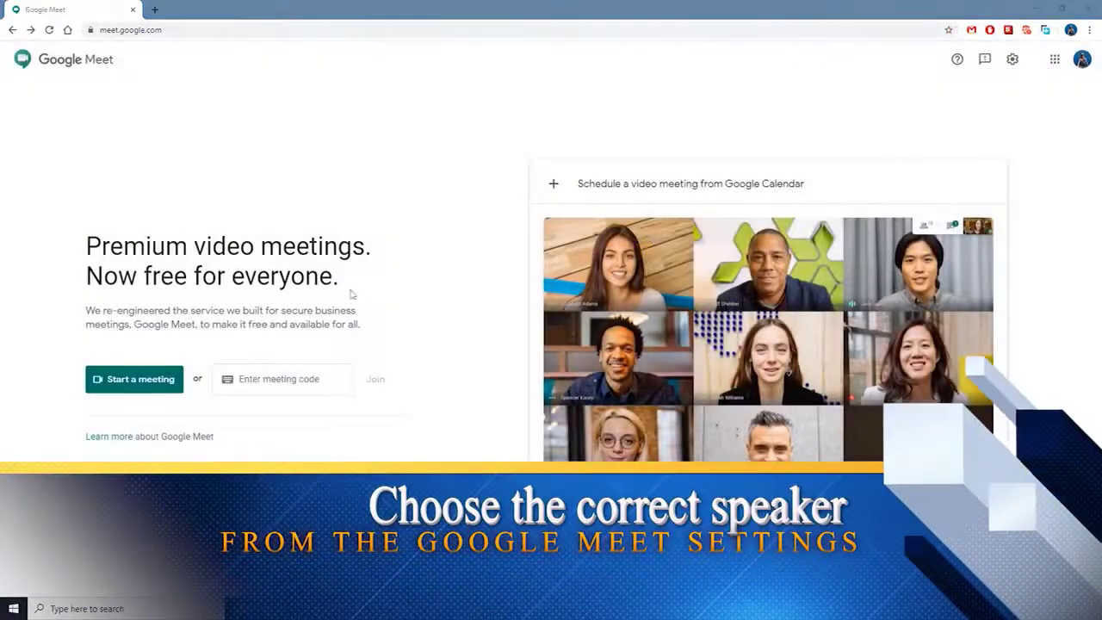
Start a new meeting and open its Settings from the More options menu
left_click(133, 379)
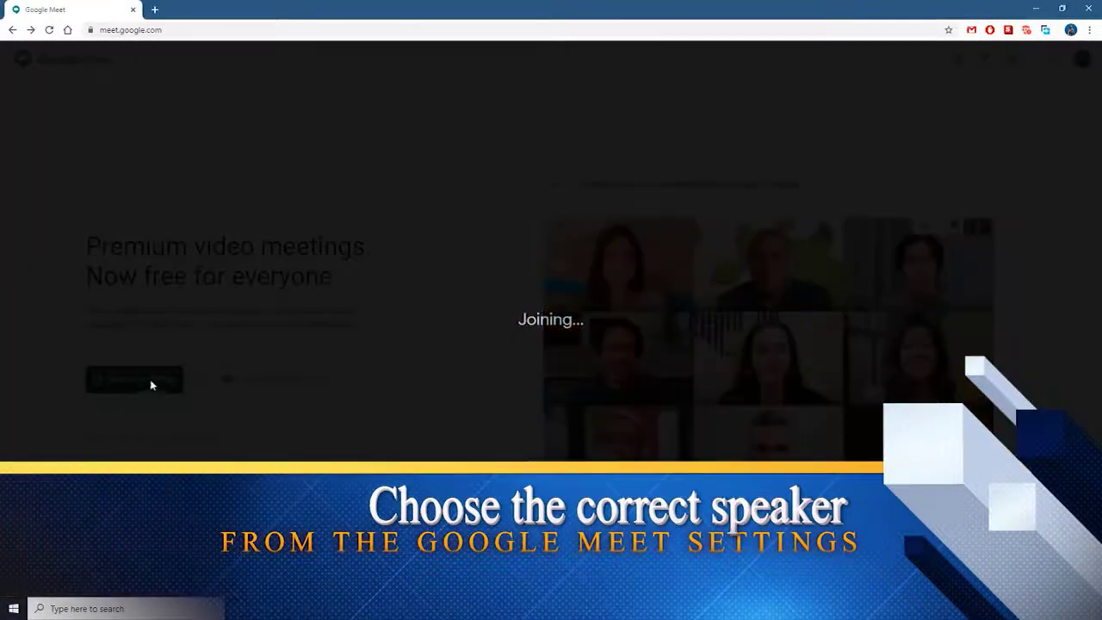
left_click(133, 379)
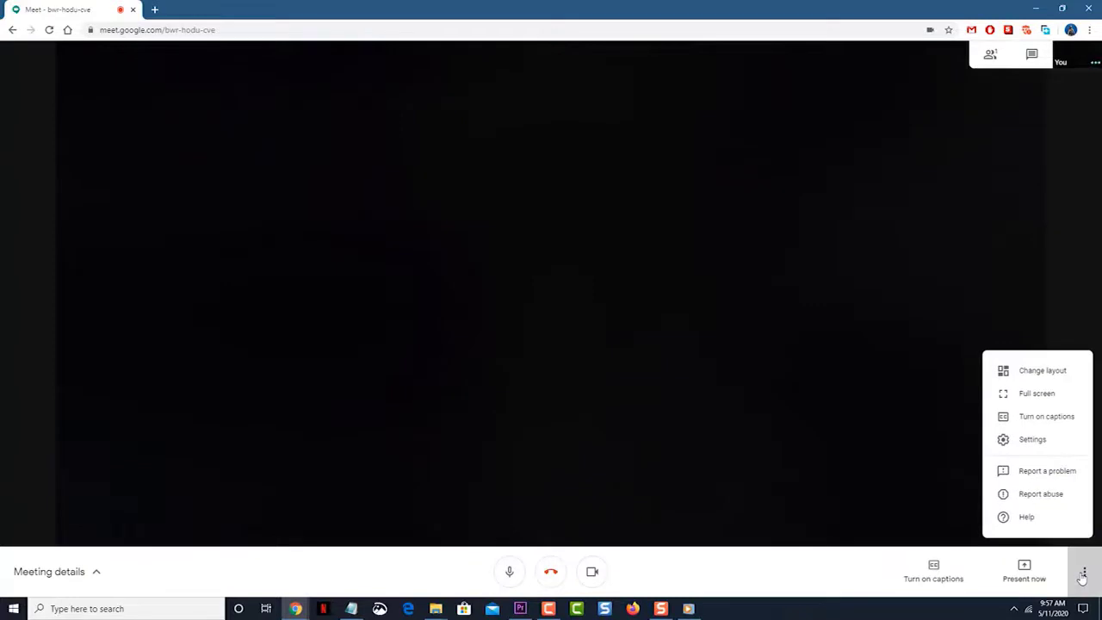
mouse_move(1031, 439)
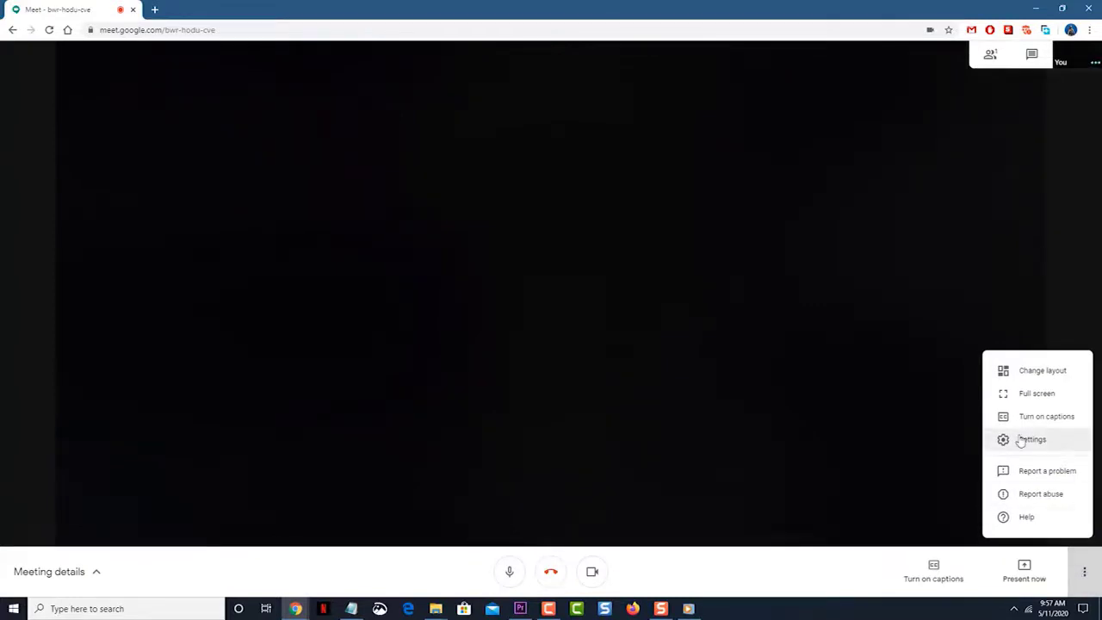
left_click(1034, 439)
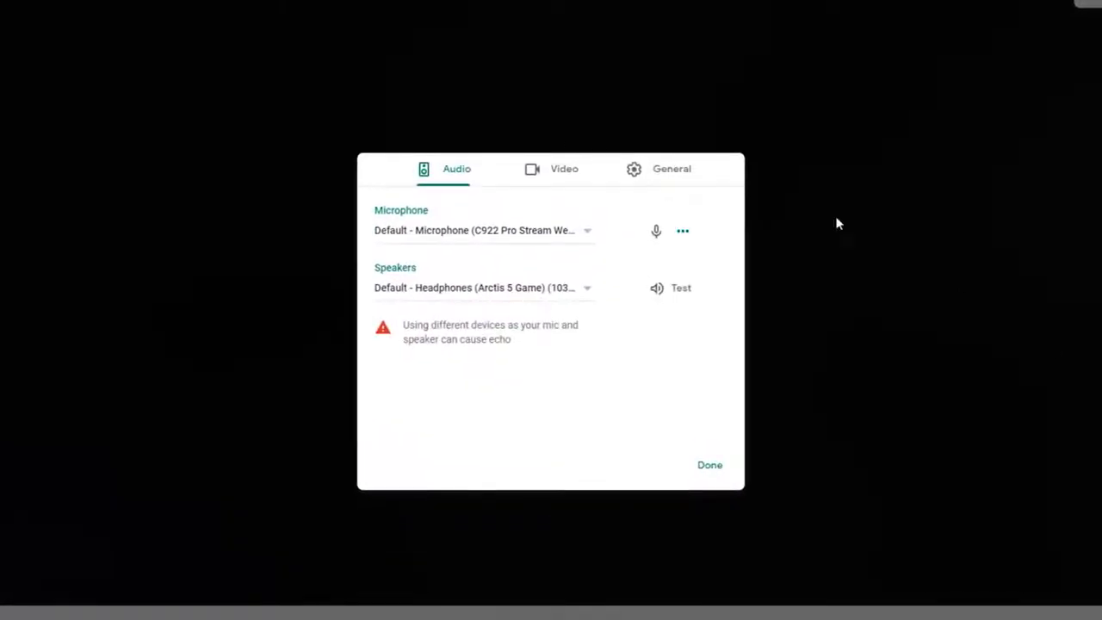
Check the Video tab, return to Audio, and expand the Speakers dropdown
left_click(564, 168)
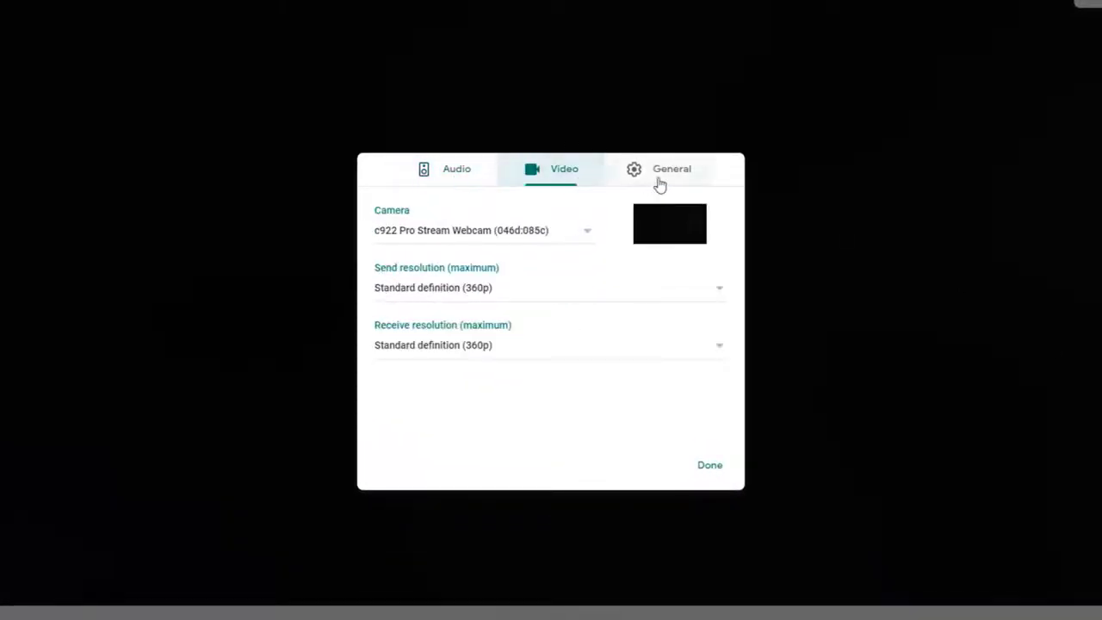
left_click(456, 169)
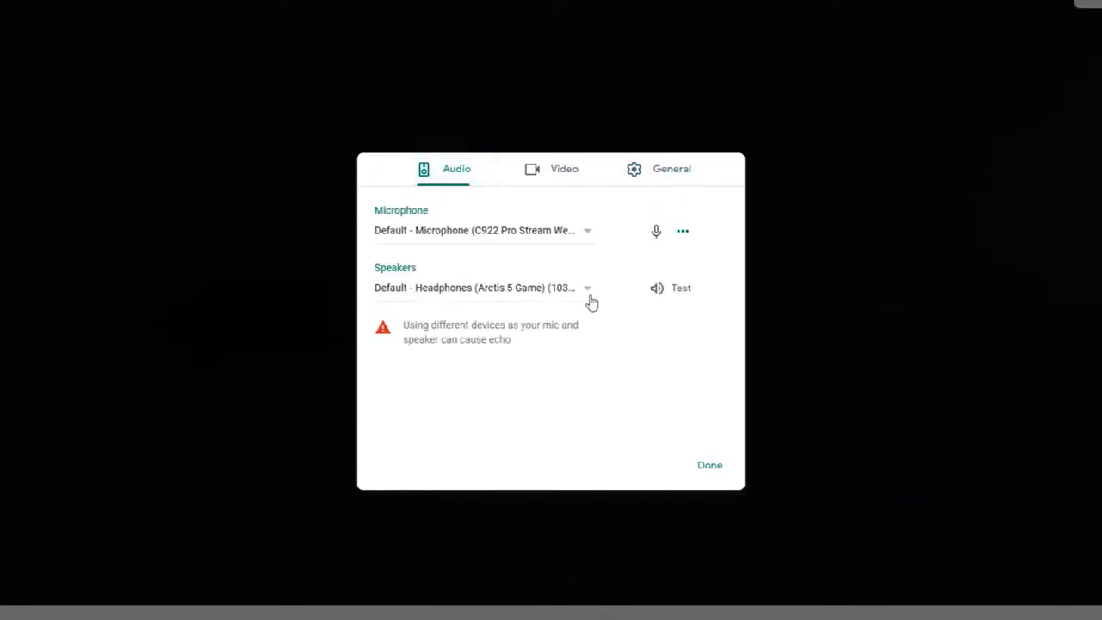
left_click(588, 288)
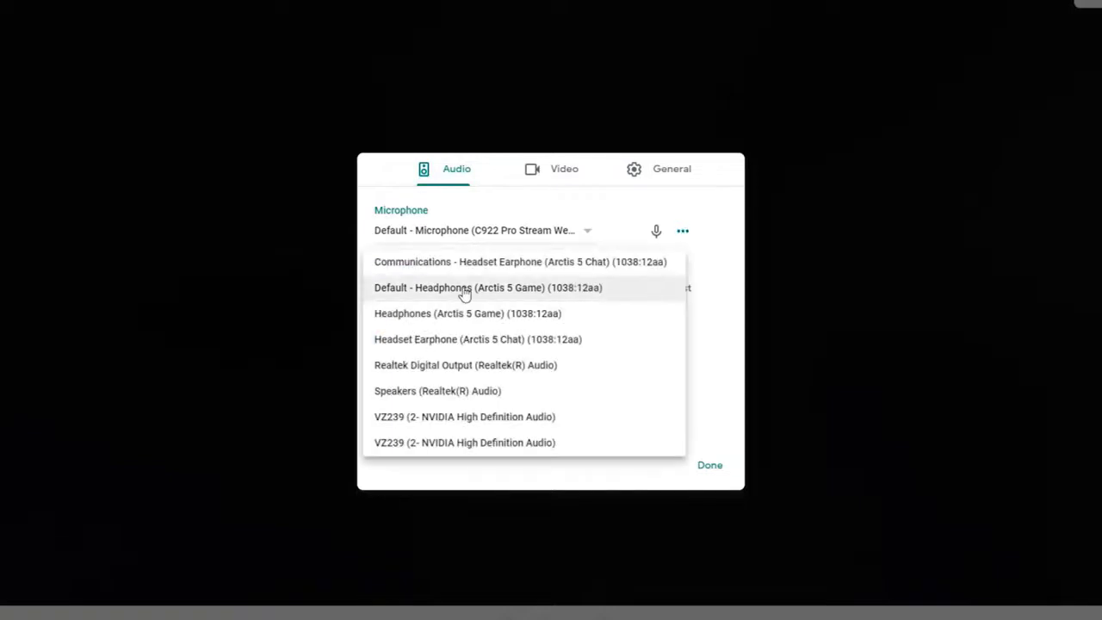
mouse_move(426, 291)
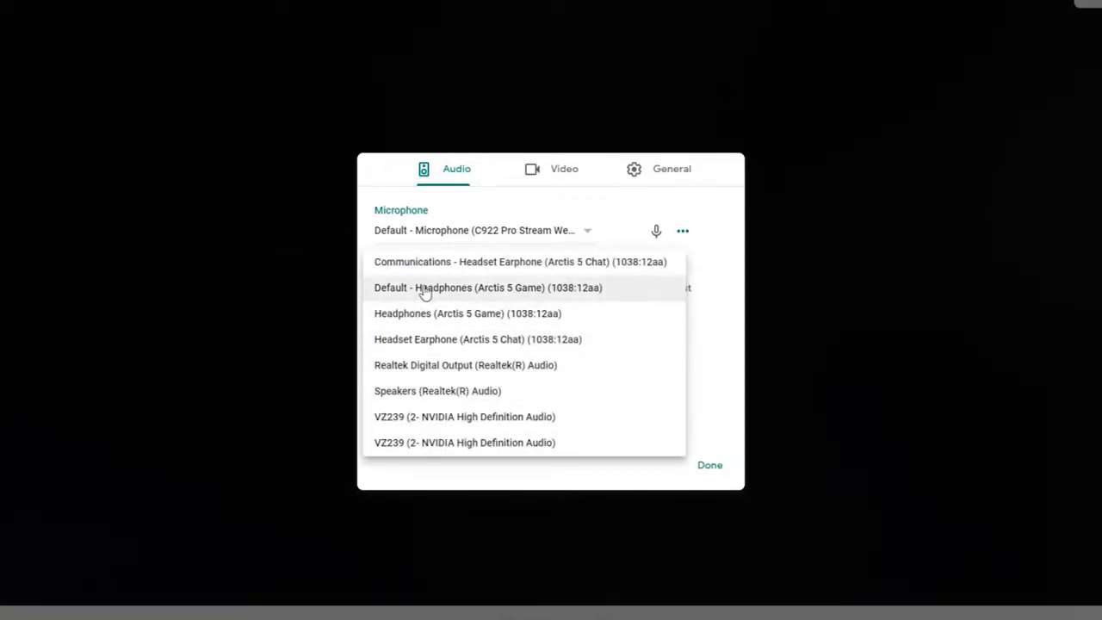
Select 'Default - Headphones (Arctis 5 Game)' as speakers and play a test sound
left_click(480, 288)
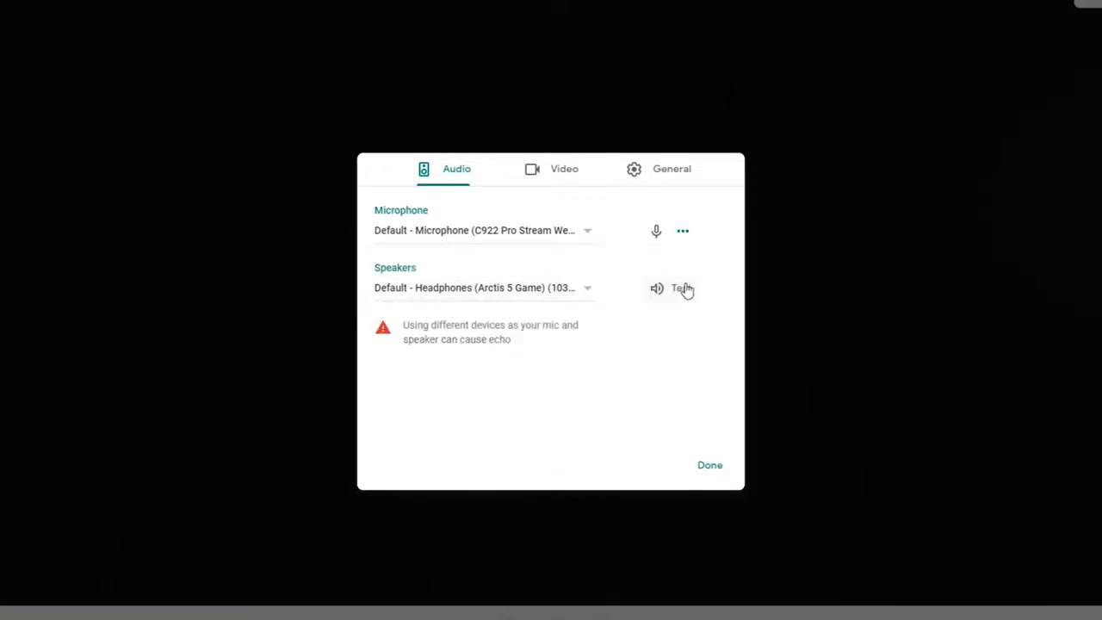
mouse_move(674, 293)
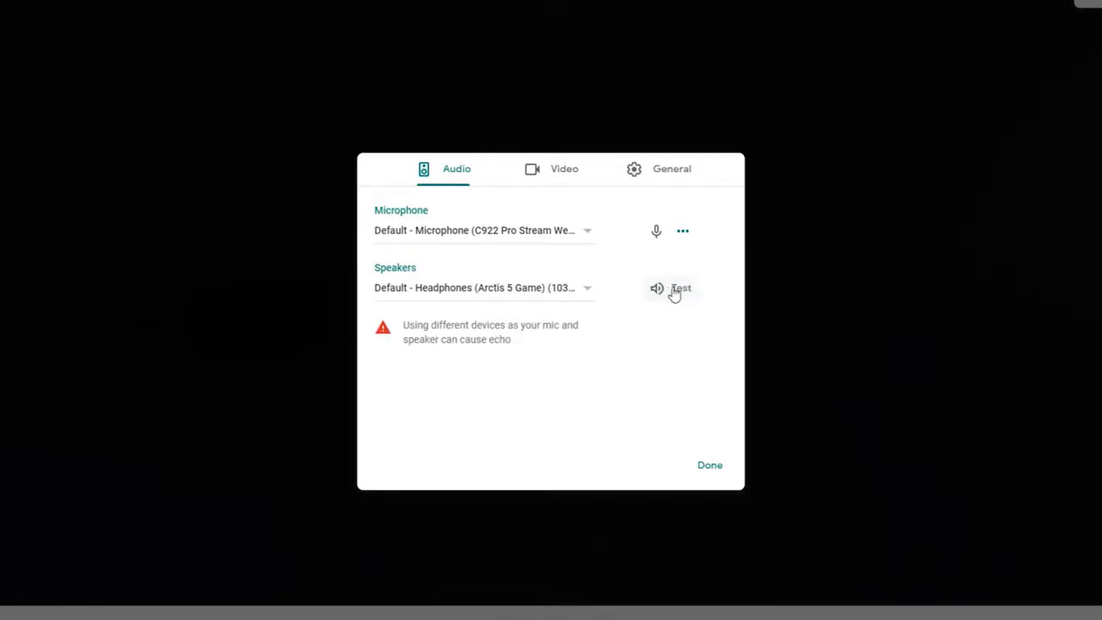
left_click(680, 287)
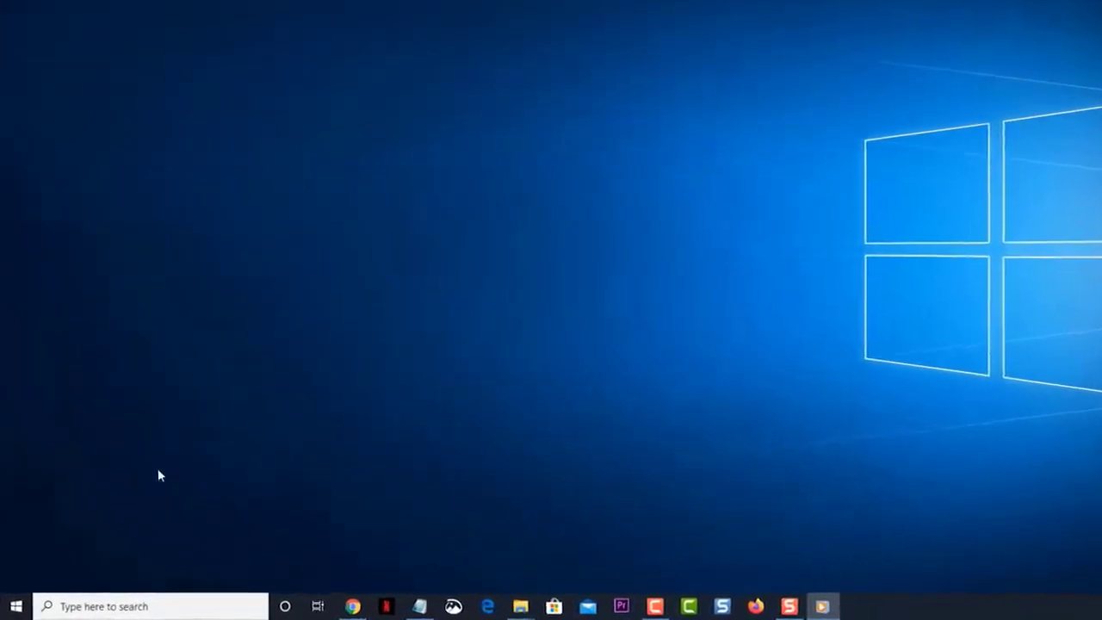
Go from Start to Settings > Update & Security > Troubleshoot
left_click(13, 605)
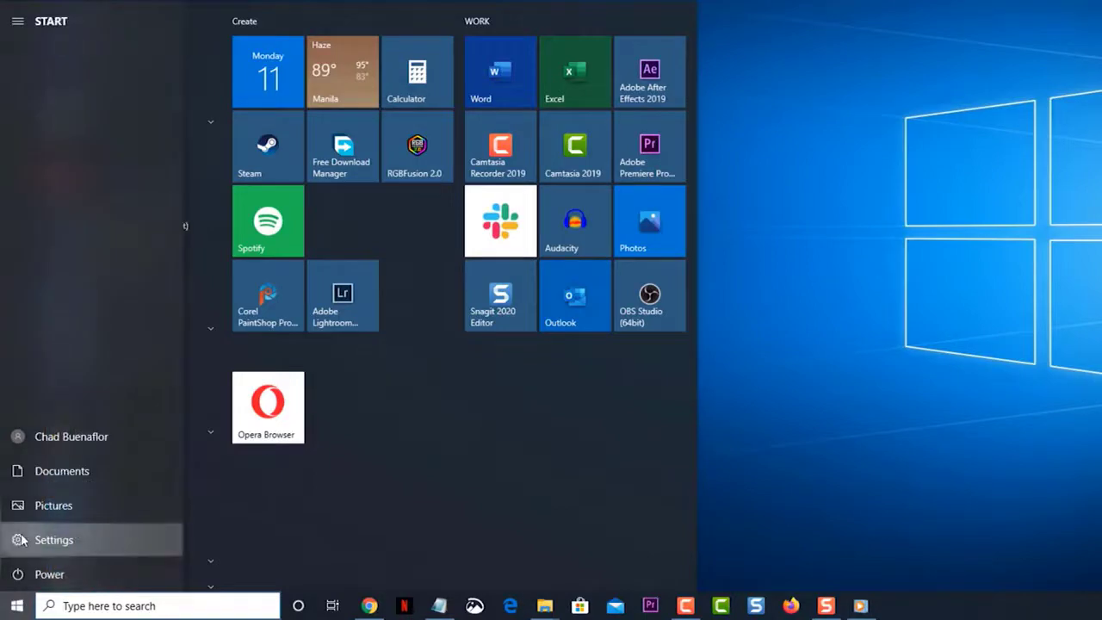
left_click(54, 539)
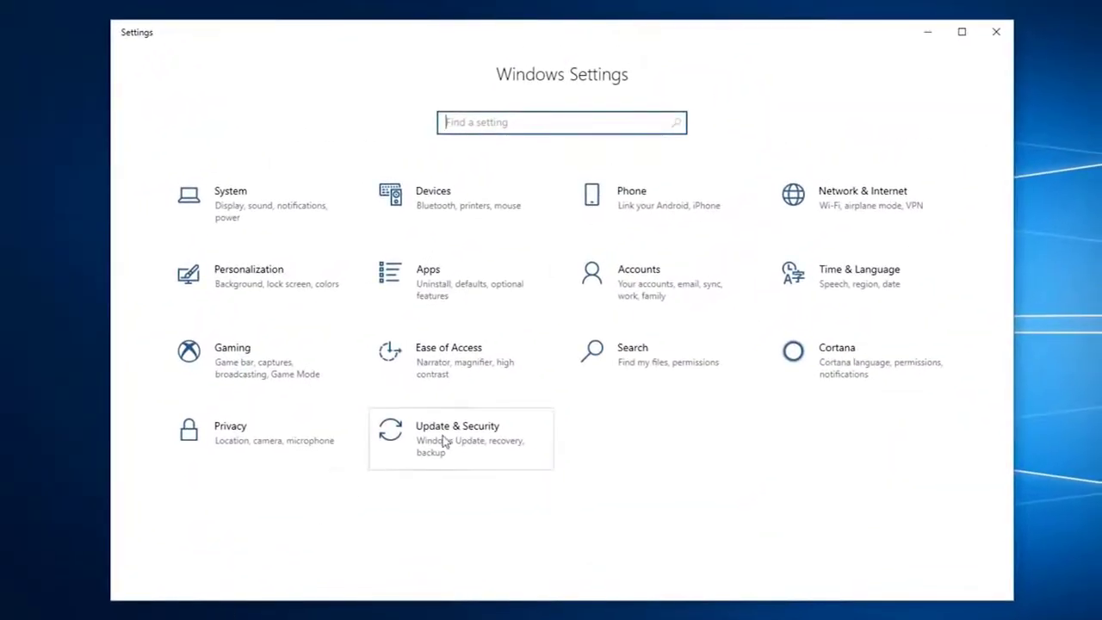
left_click(457, 439)
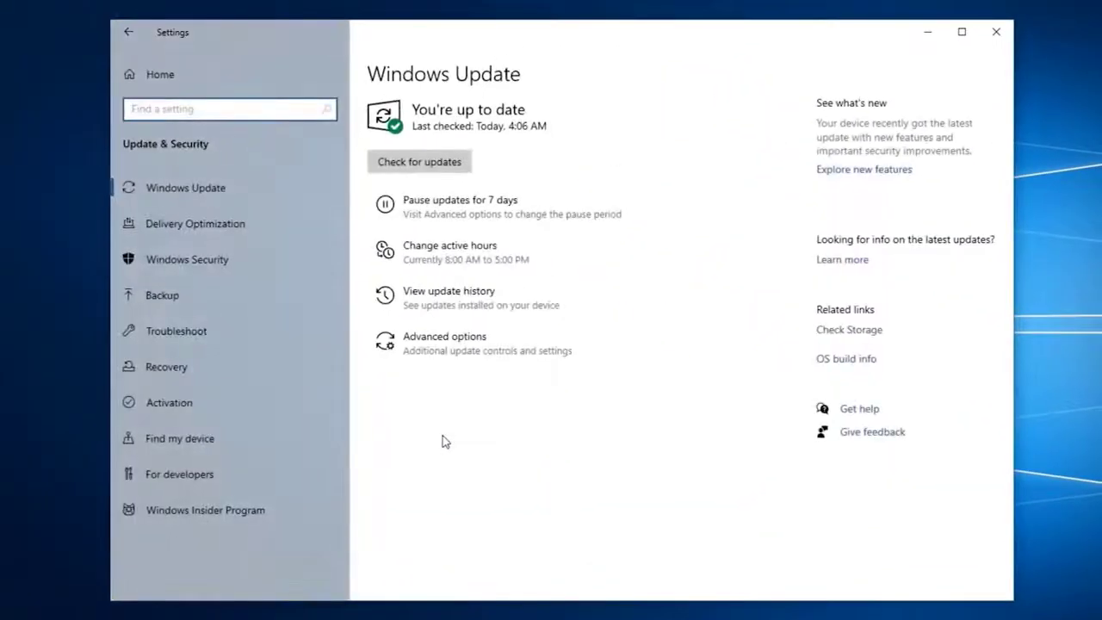
mouse_move(425, 434)
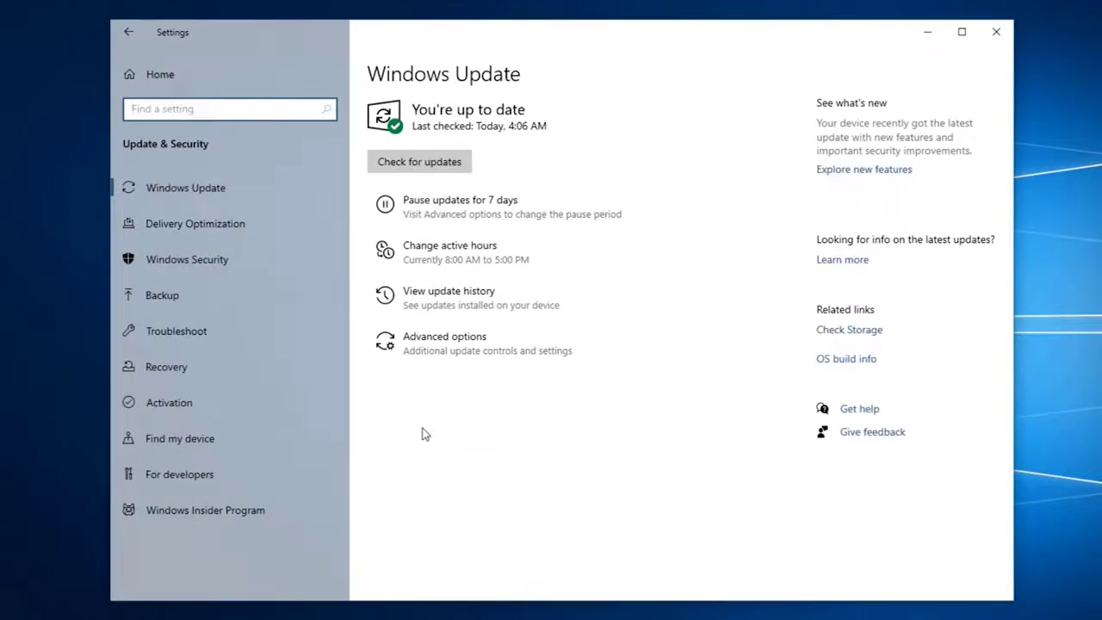
left_click(176, 330)
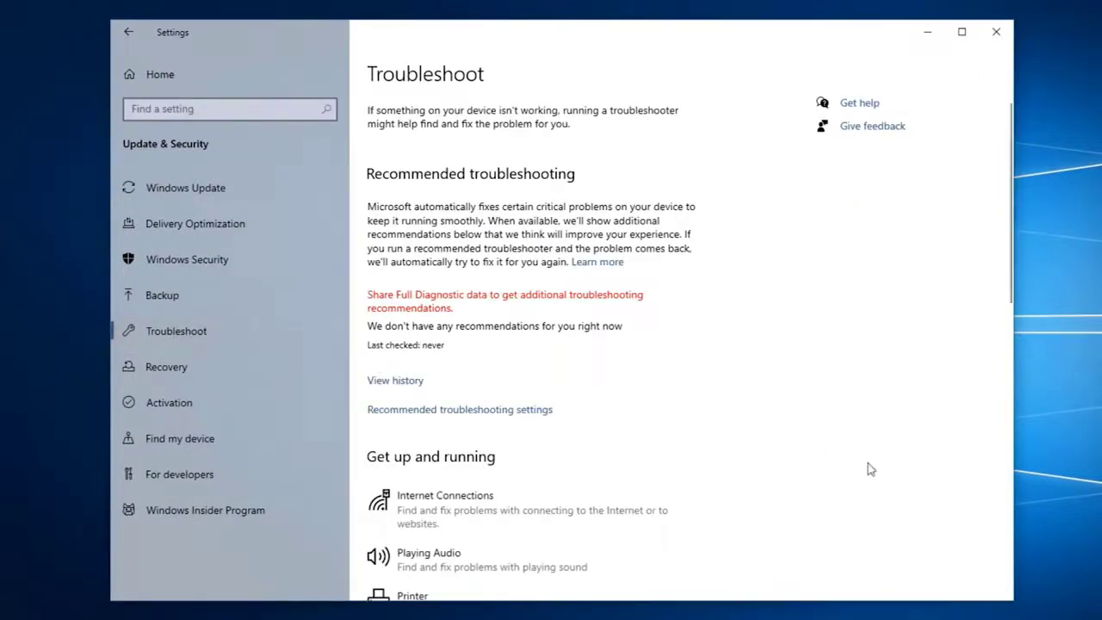
Run the Playing Audio troubleshooter under 'Get up and running'
scroll("down", 3)
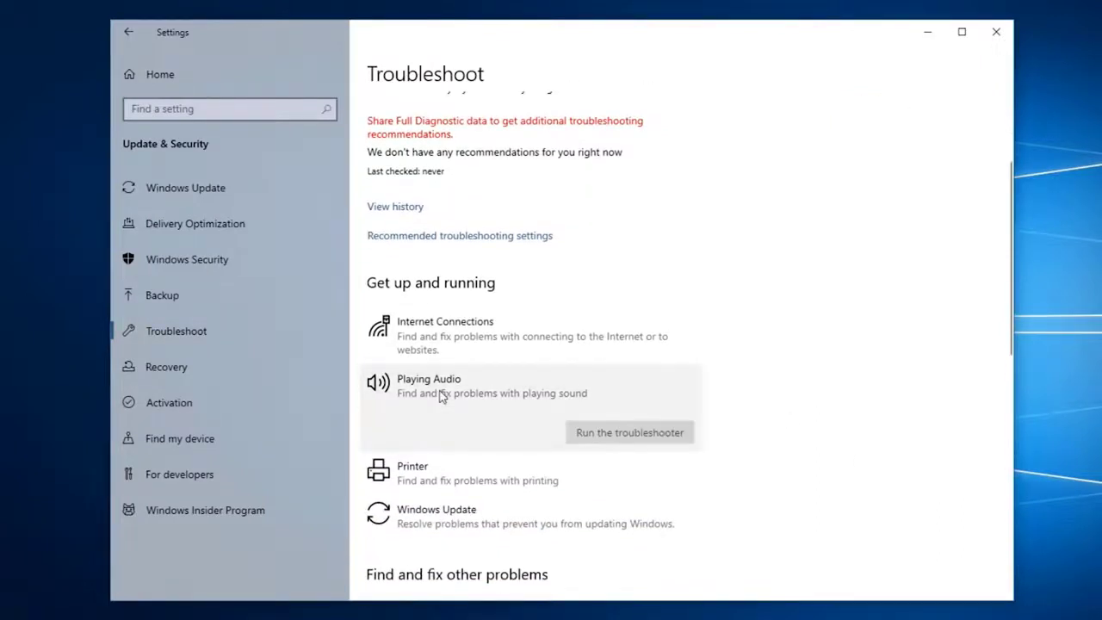
left_click(629, 432)
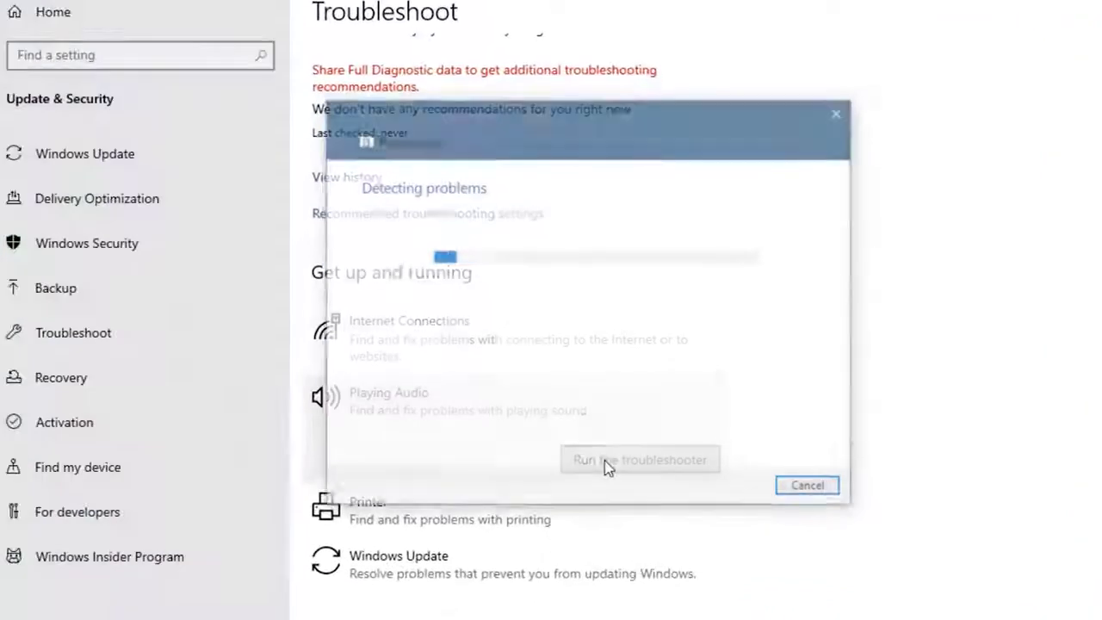
left_click(639, 459)
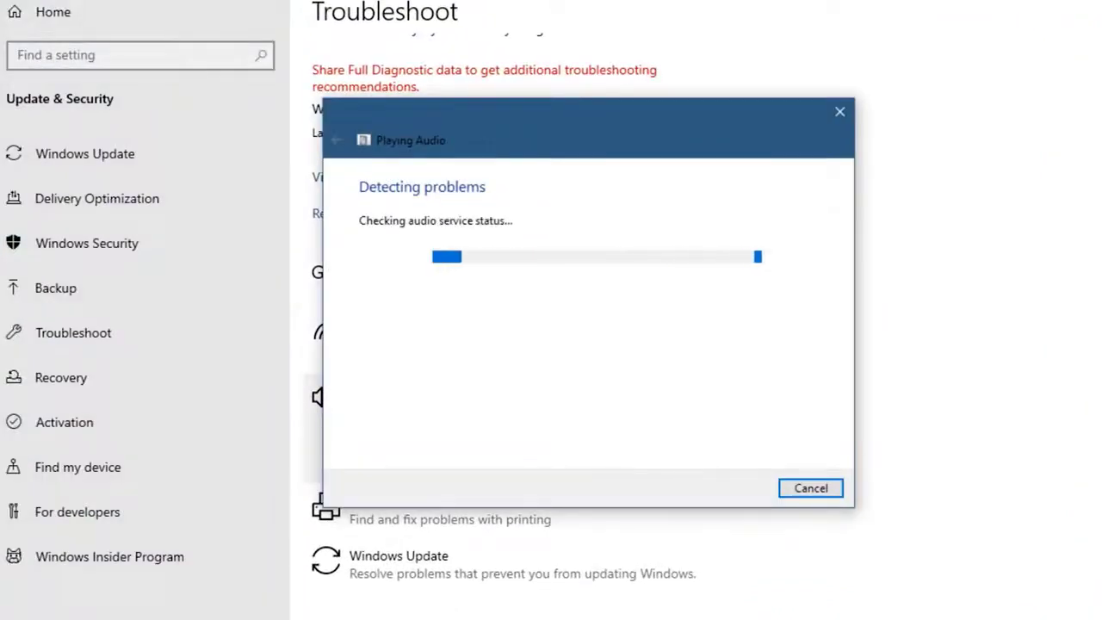